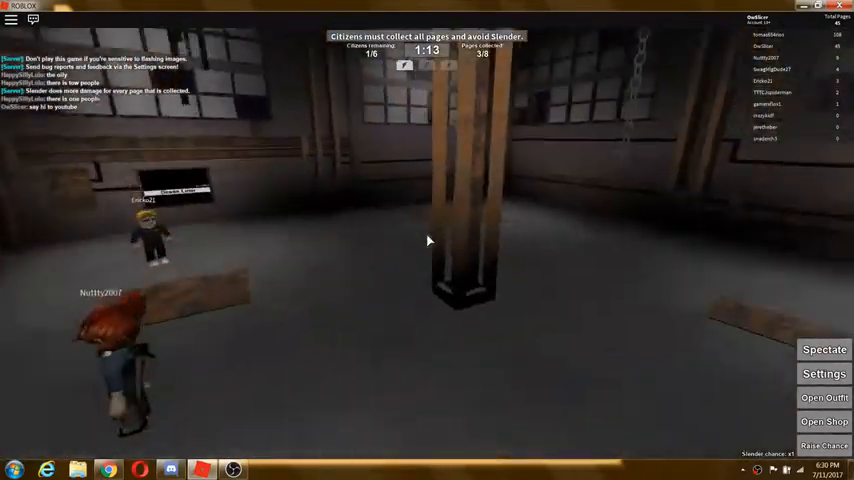
Wait out the lobby timer and spawn into the dark Slender map as a citizen with a flashlight.
click(824, 396)
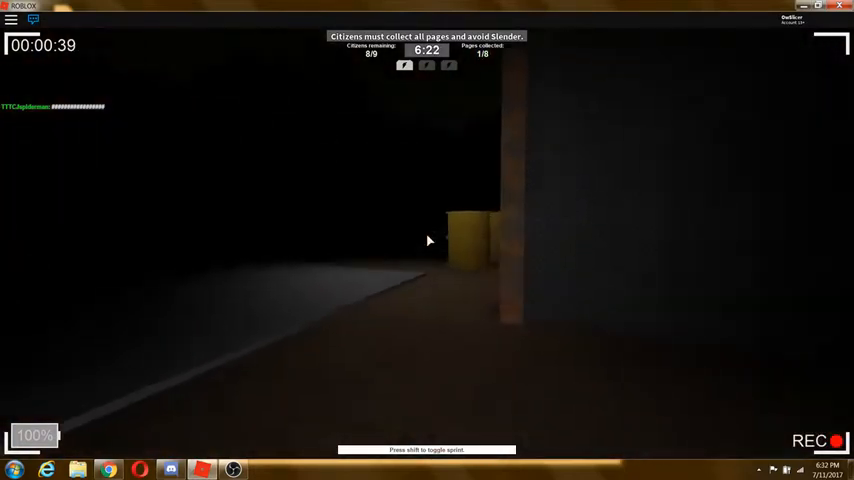
mouse_move(428, 240)
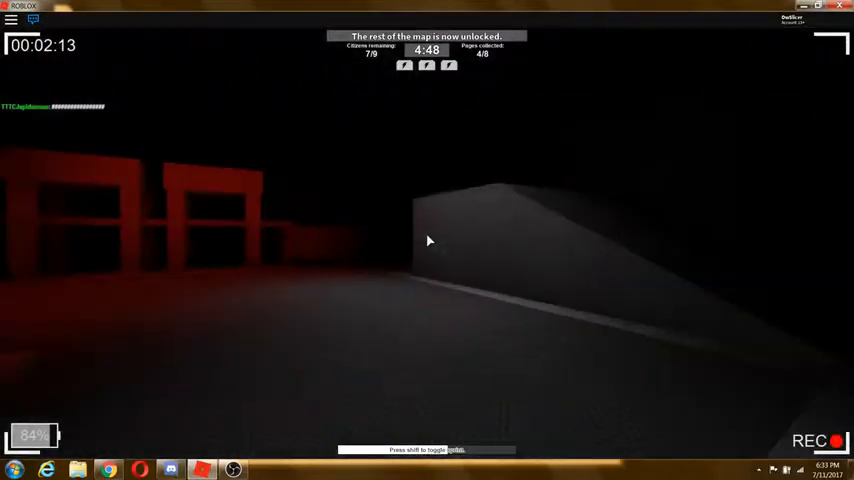
mouse_move(428, 240)
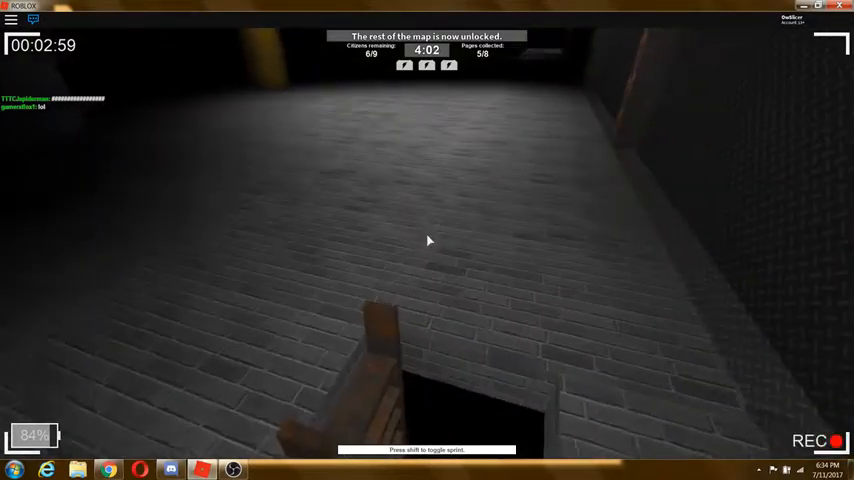
mouse_move(428, 240)
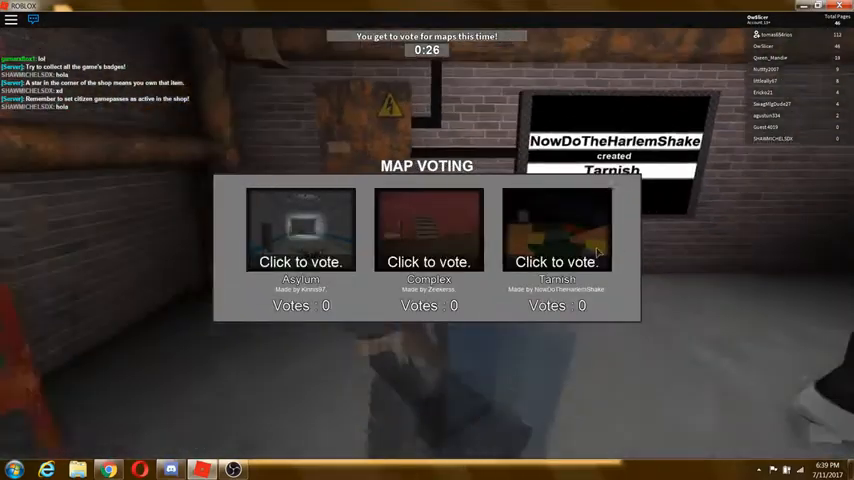
Vote for the first map thumbnail in the Map Voting panel before the countdown ends.
click(300, 230)
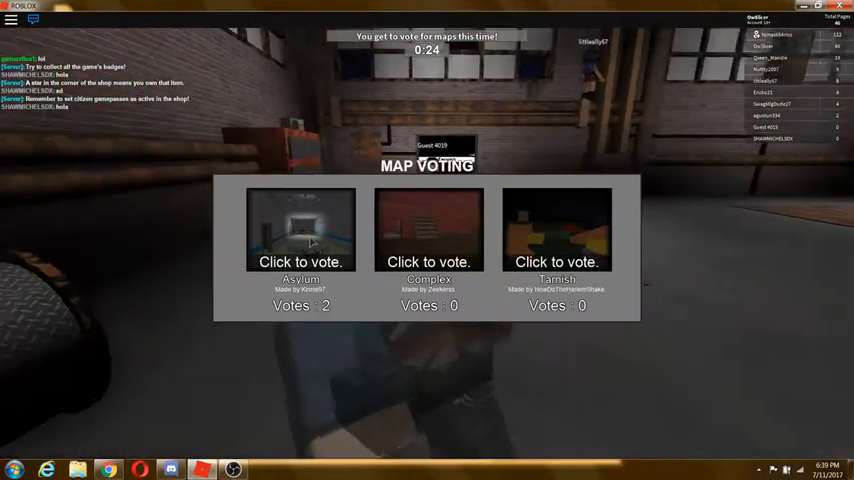
click(300, 230)
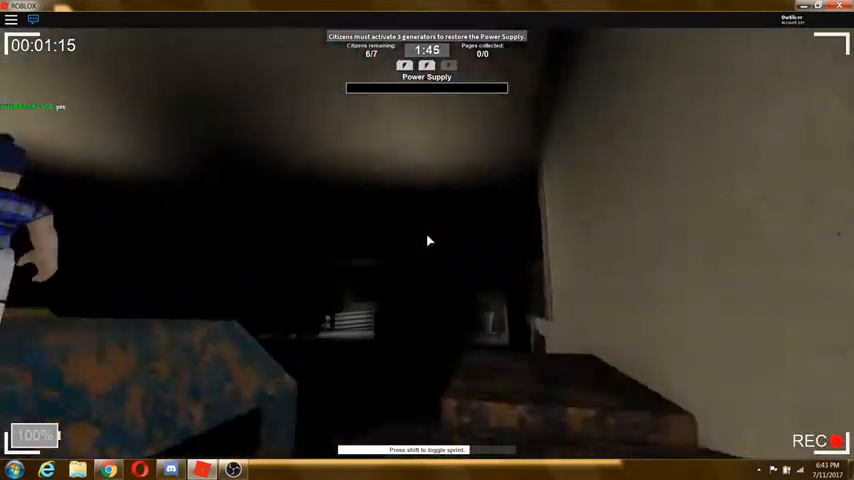
mouse_move(428, 240)
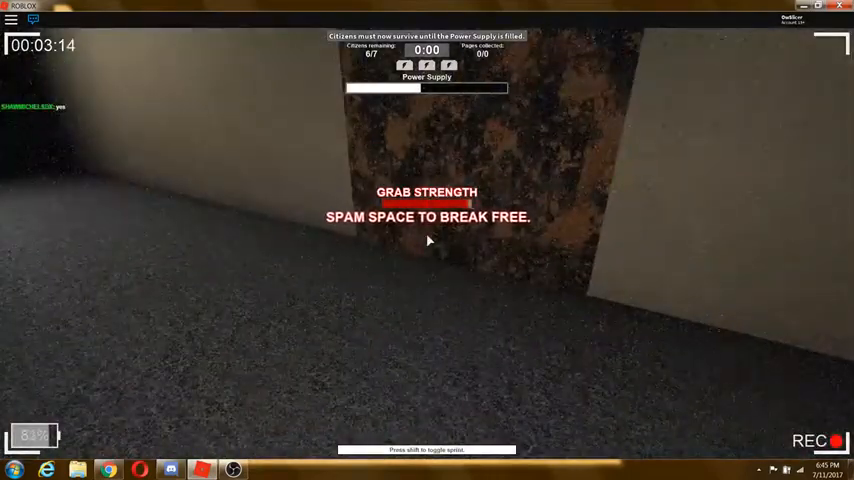
Spam Space to fill the Grab Strength bar and break free from Slender's grab.
key(space)
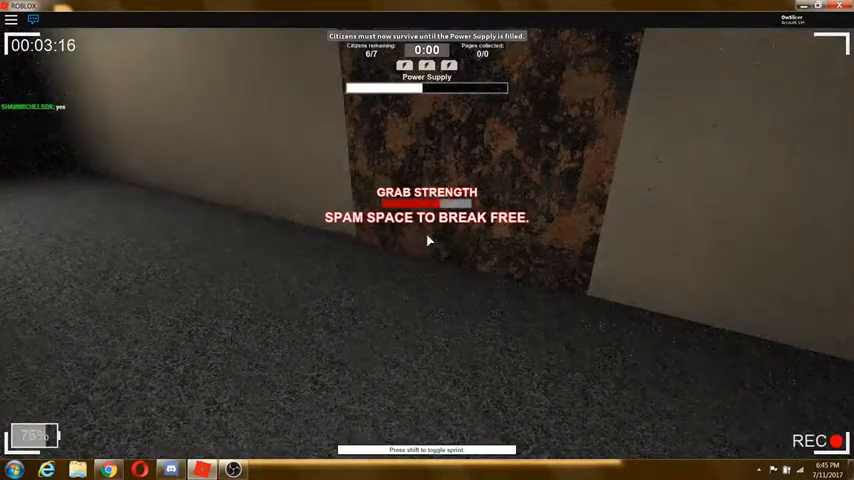
key(space)
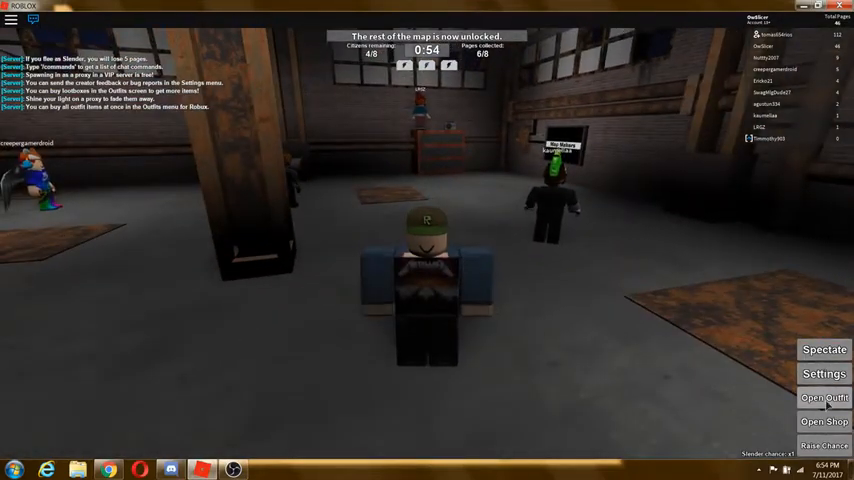
Roam the dark warehouse with the flashlight while the round timer runs down.
click(824, 396)
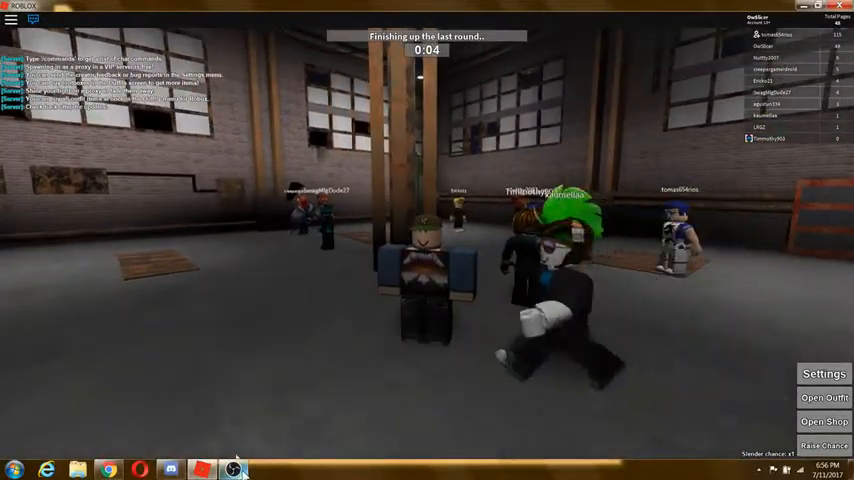
mouse_move(232, 468)
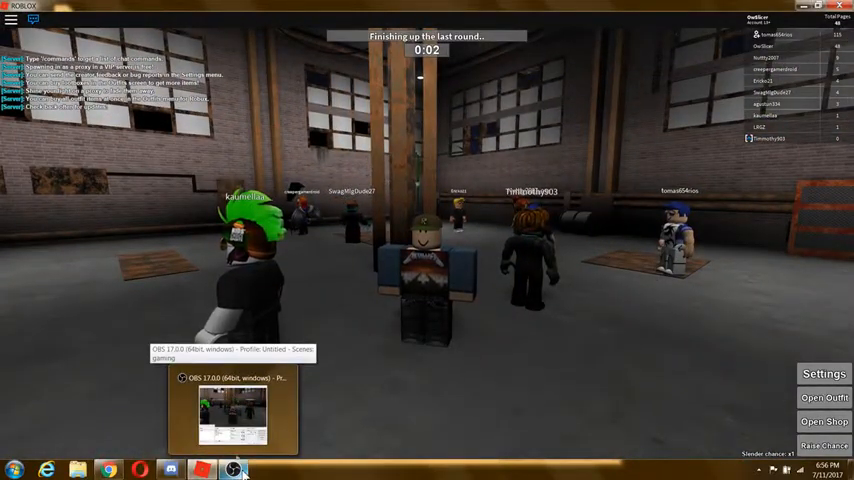